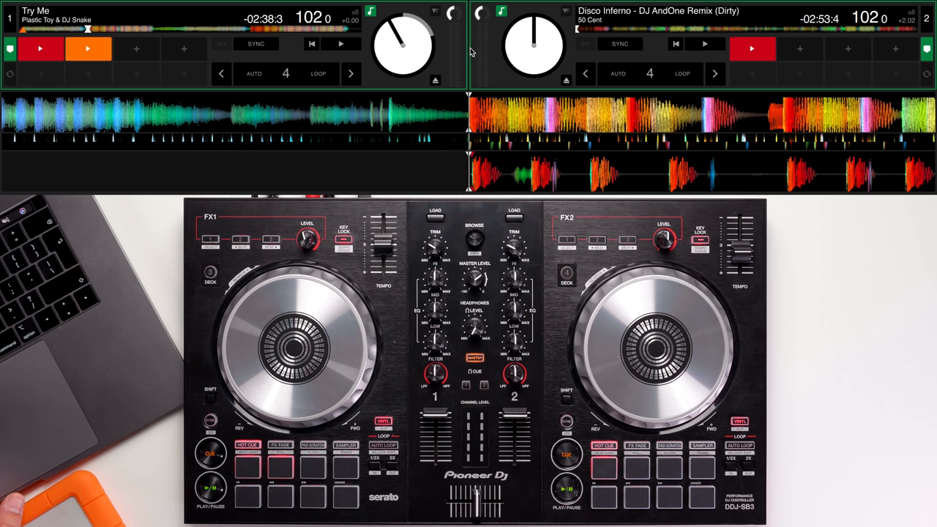
{"action": "mouse_move", "coordinate": [484, 16]}
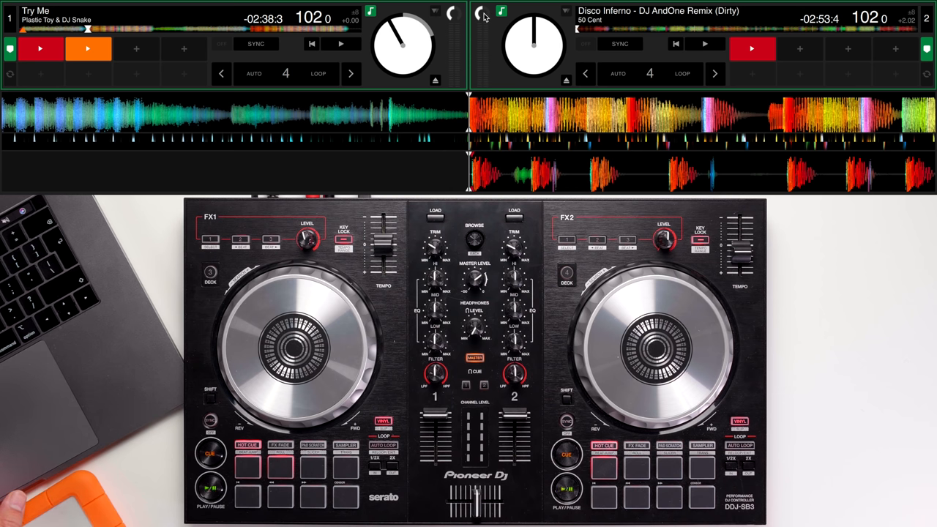
{"action": "mouse_move", "coordinate": [671, 72]}
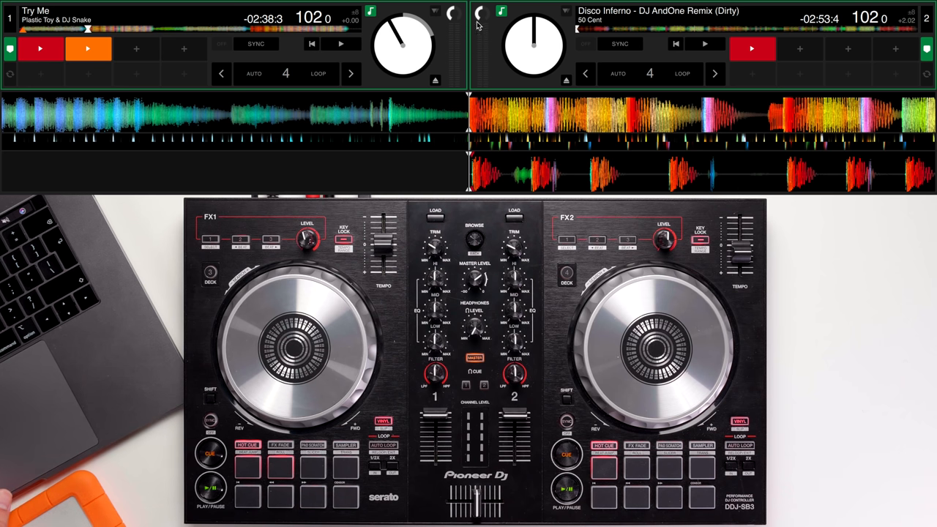
Step: Enable Use Auto Gain at the 92 dB target in DJ Preferences and close Setup
{"action": "left_click", "coordinate": [705, 49]}
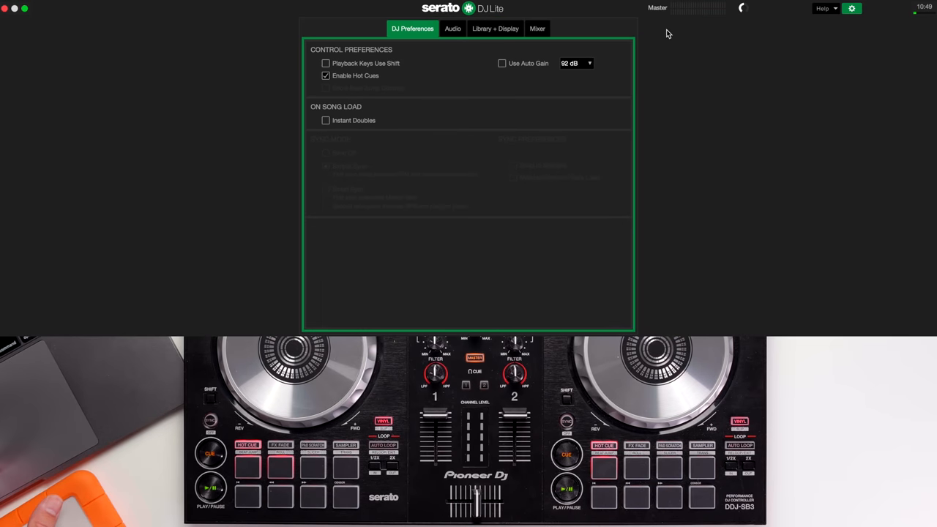
{"action": "mouse_move", "coordinate": [500, 71]}
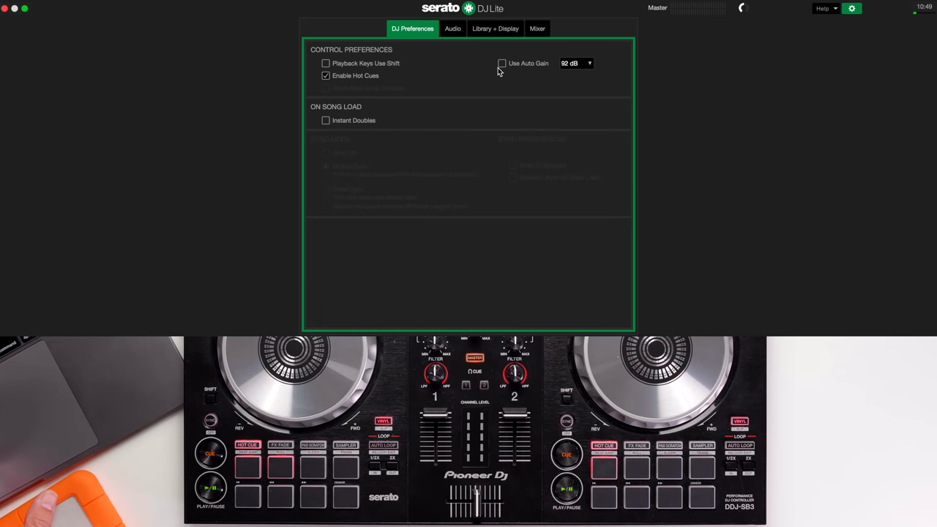
{"action": "left_click", "coordinate": [498, 63]}
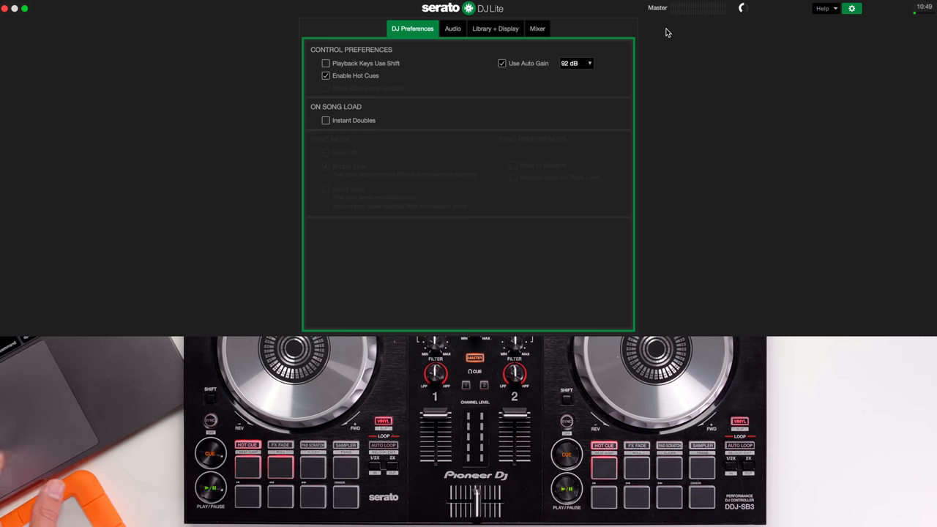
{"action": "left_click", "coordinate": [851, 10]}
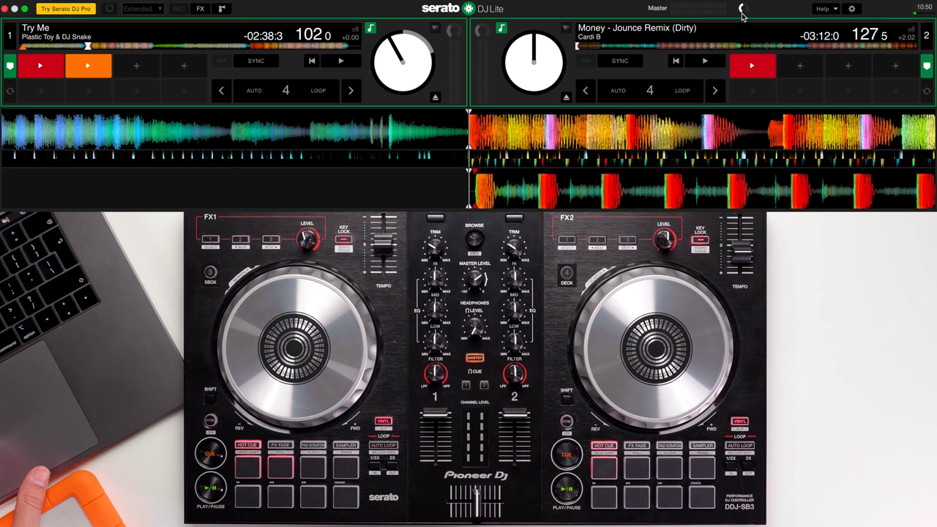
{"action": "mouse_move", "coordinate": [752, 24]}
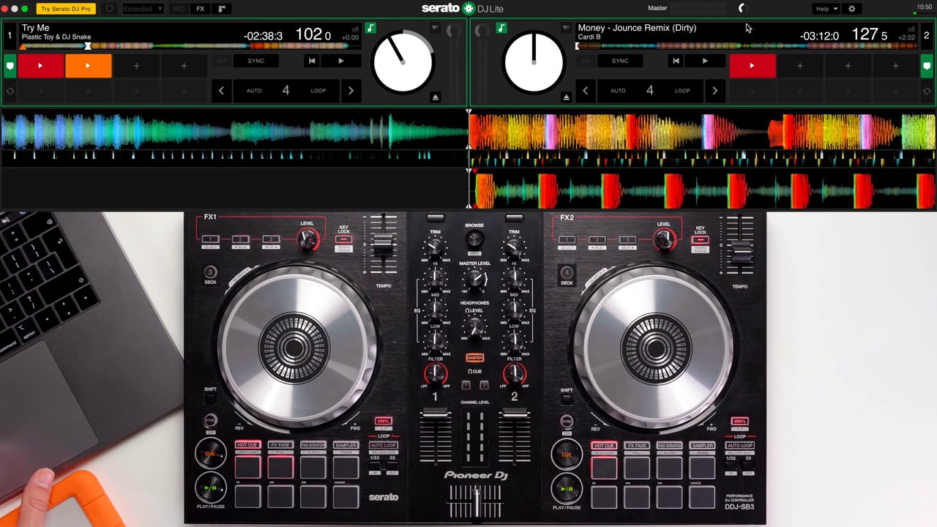